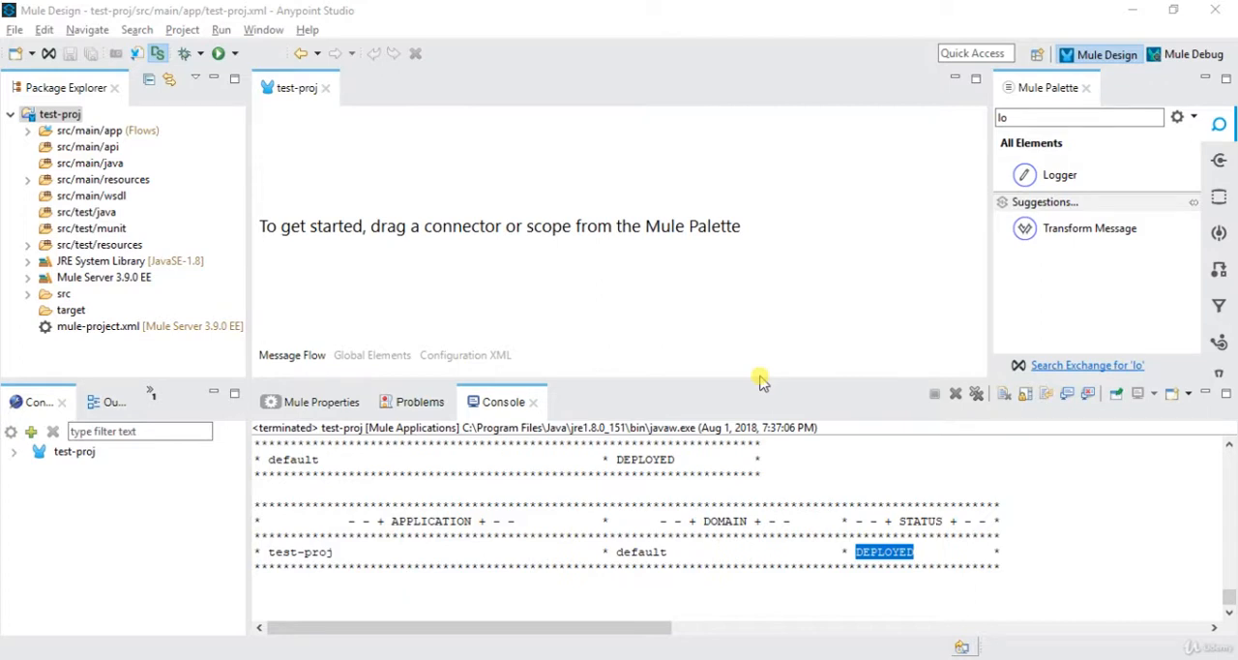
Search the palette for 'flow' and drop a Flow scope onto the canvas as test-projFlow.
left_click(1078, 117)
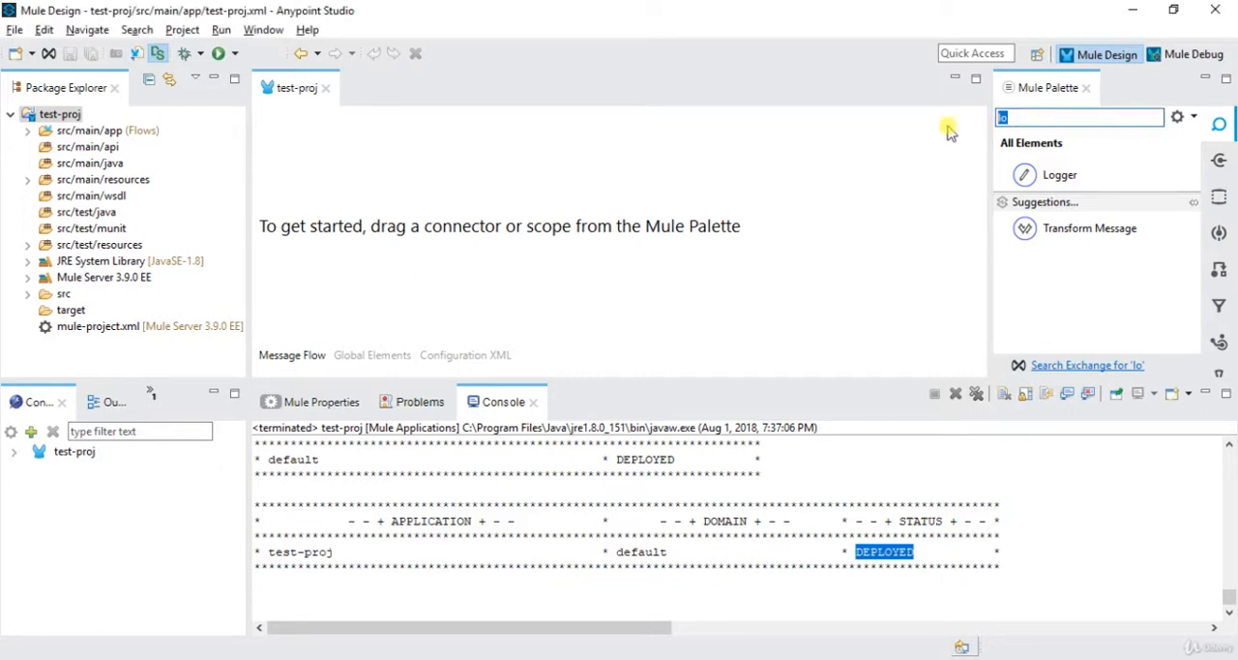
type("flo")
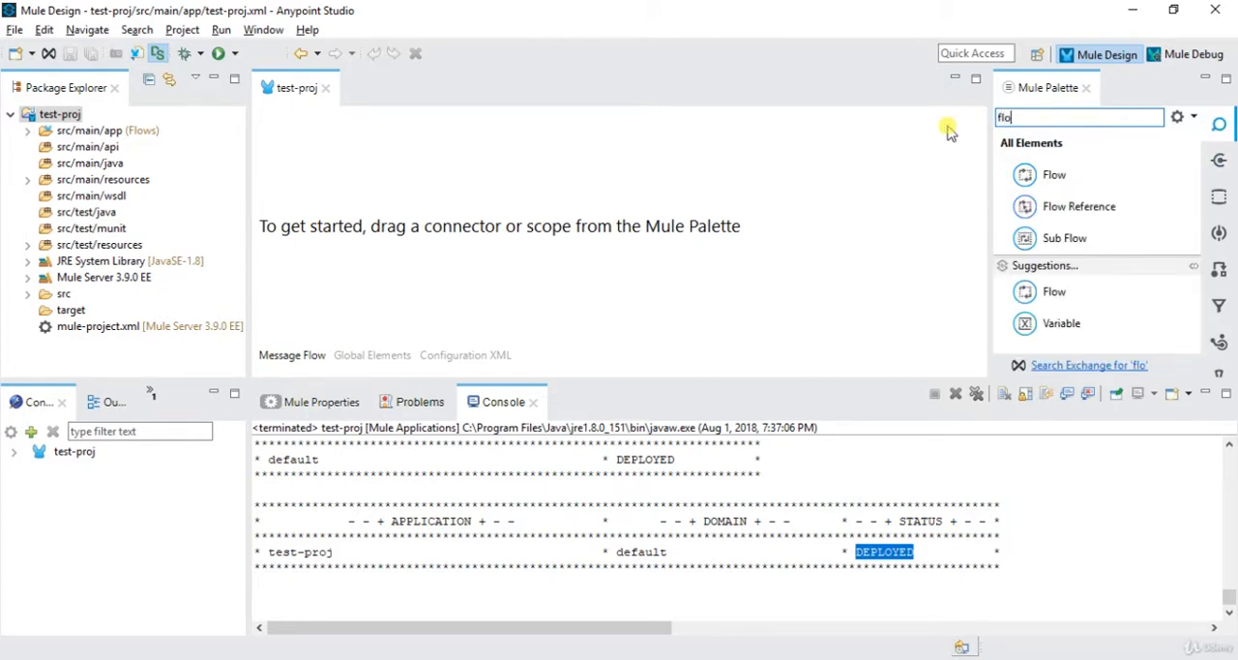
type("w")
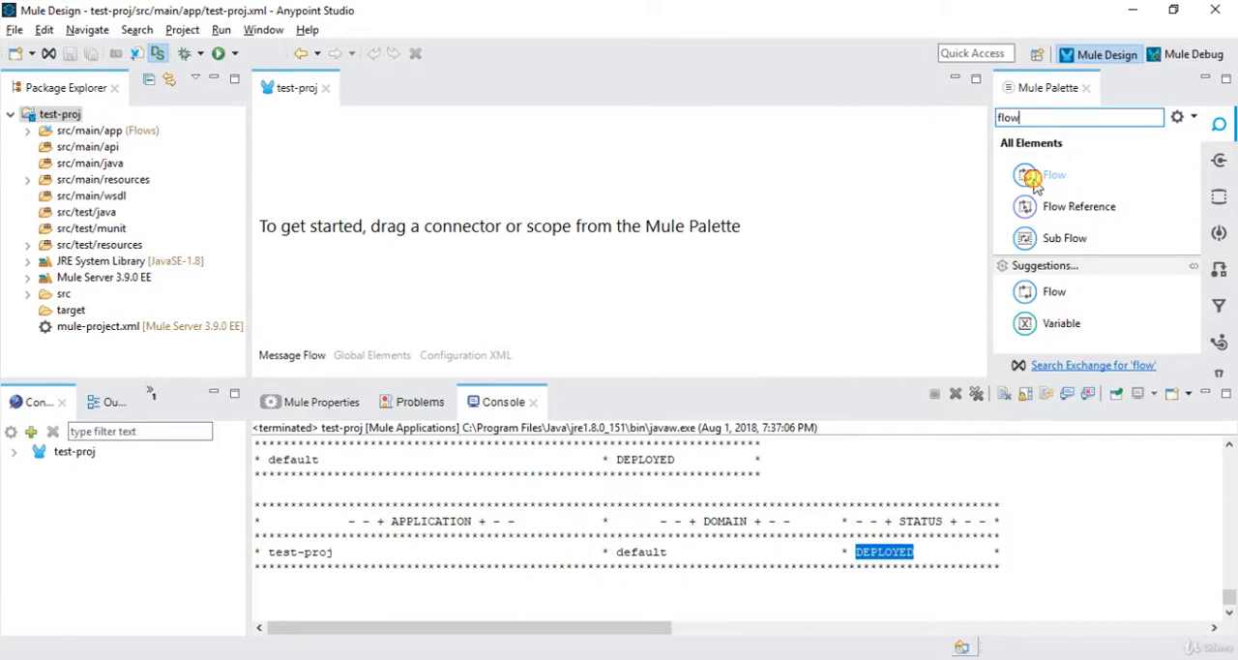
left_click_drag(1054, 175, 330, 223)
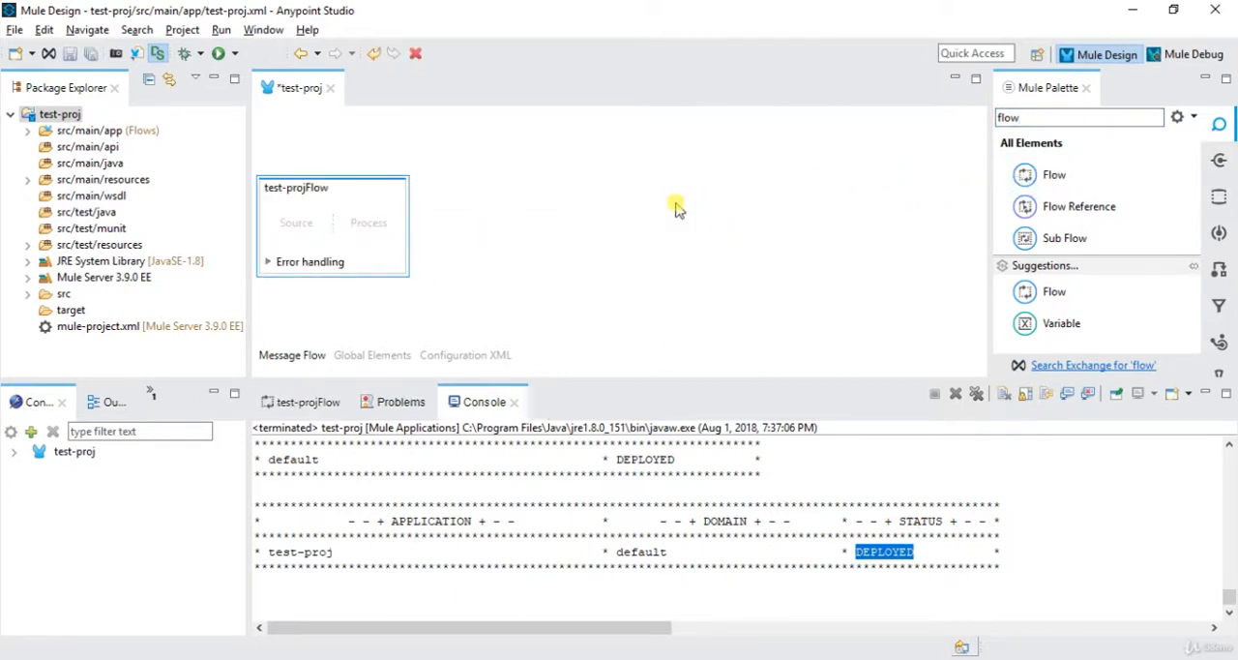
mouse_move(346, 203)
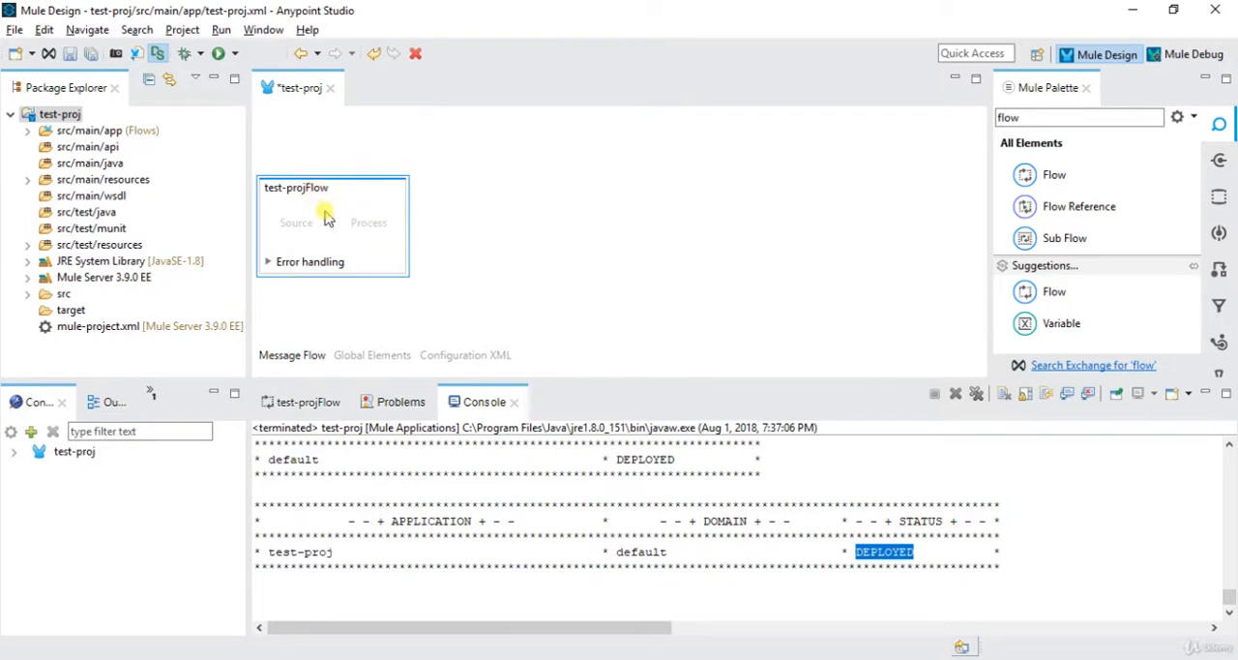
mouse_move(334, 229)
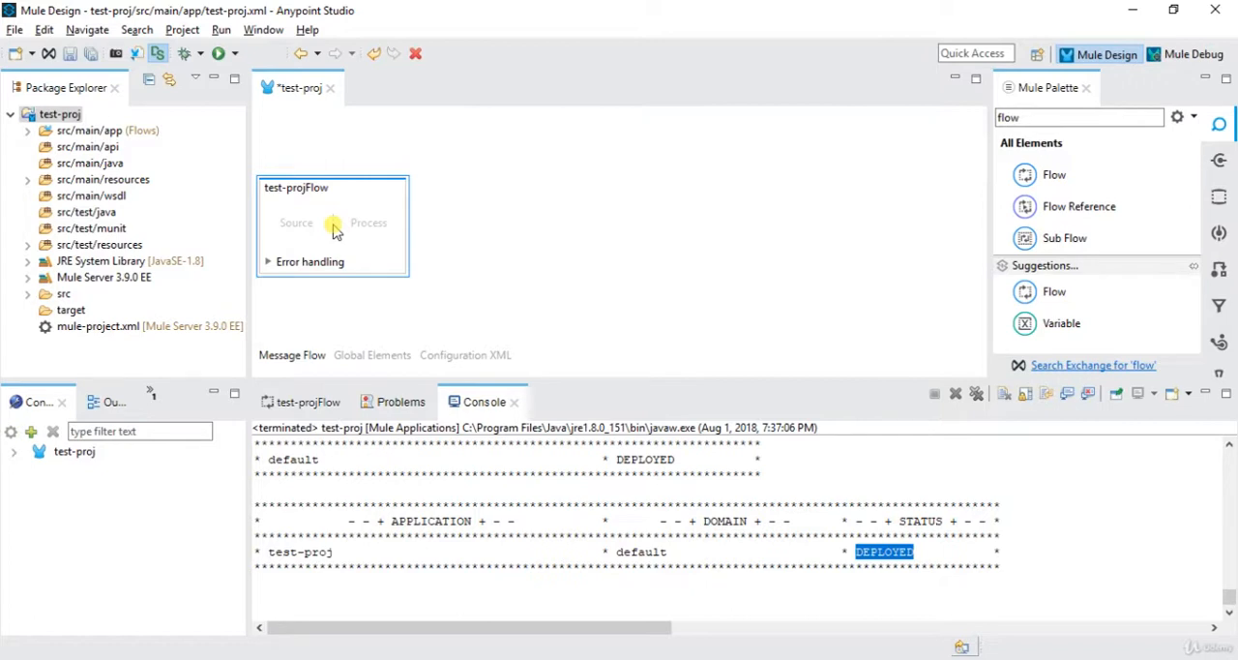
mouse_move(503, 229)
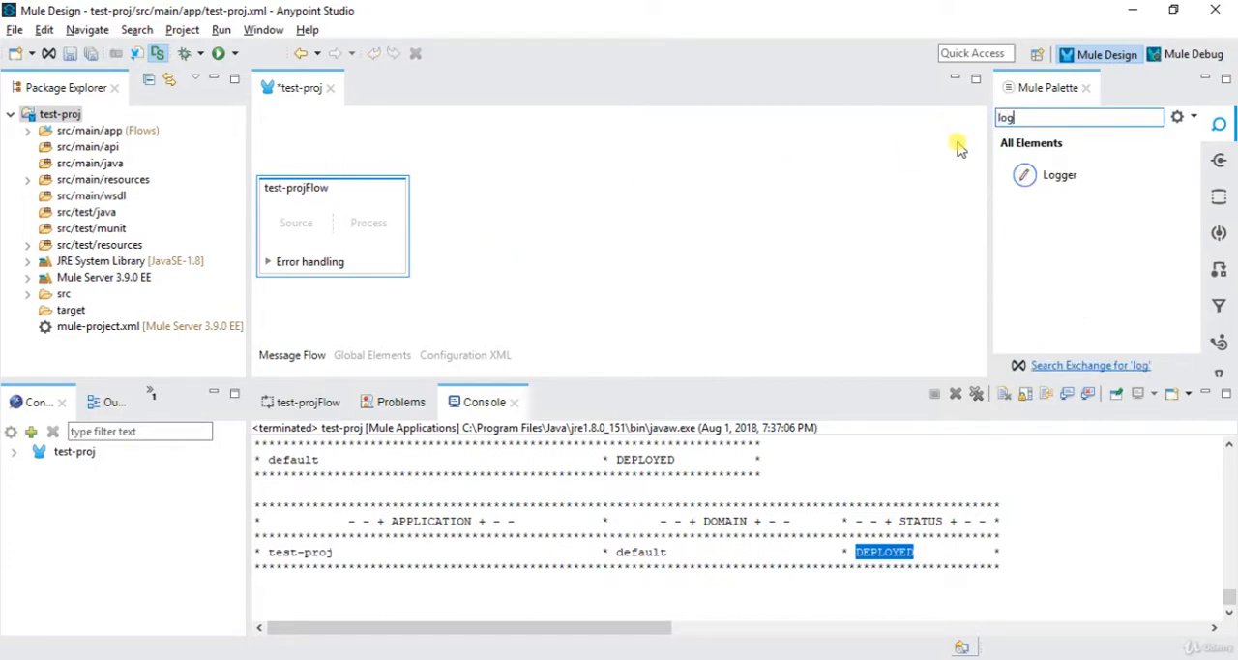
Place a Logger, then SFTP after it, and set HTTP as the flow's source.
left_click_drag(1059, 175, 395, 215)
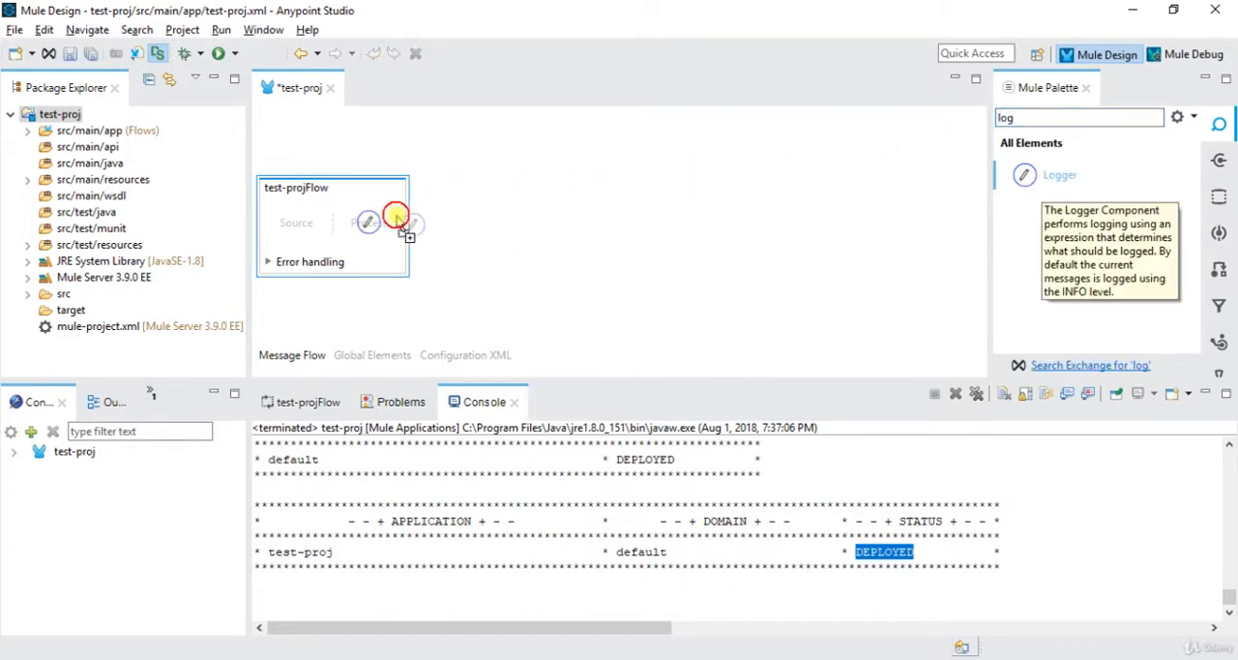
left_click_drag(1024, 175, 376, 217)
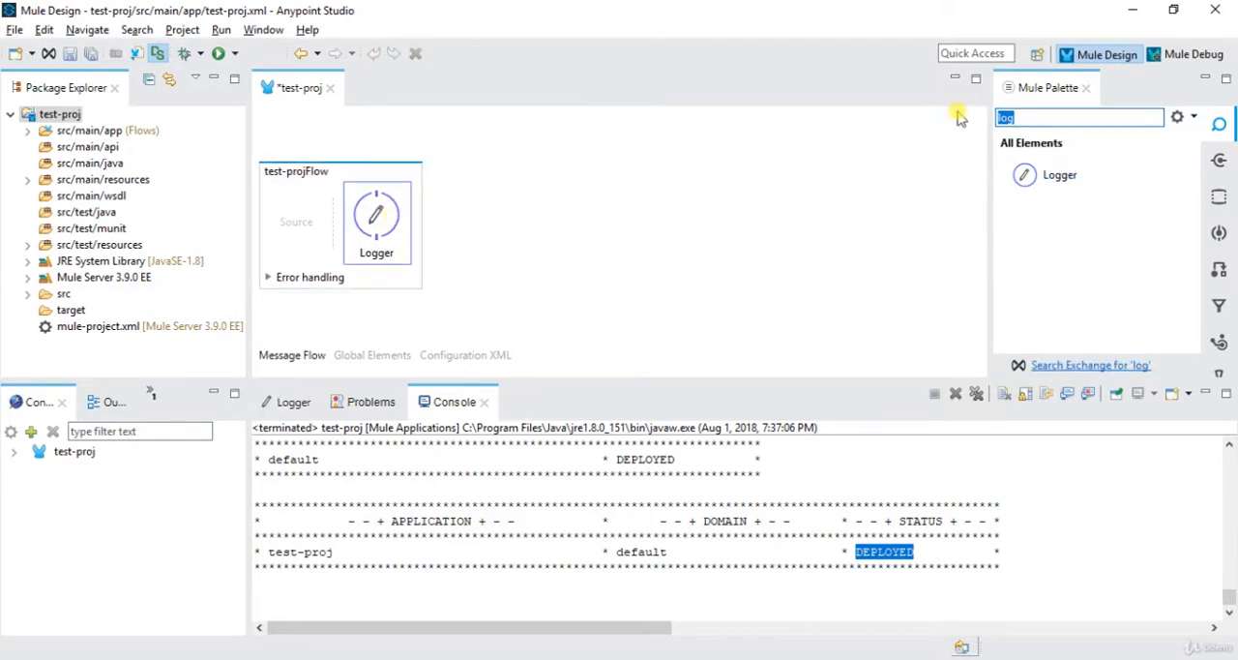
type("sftp")
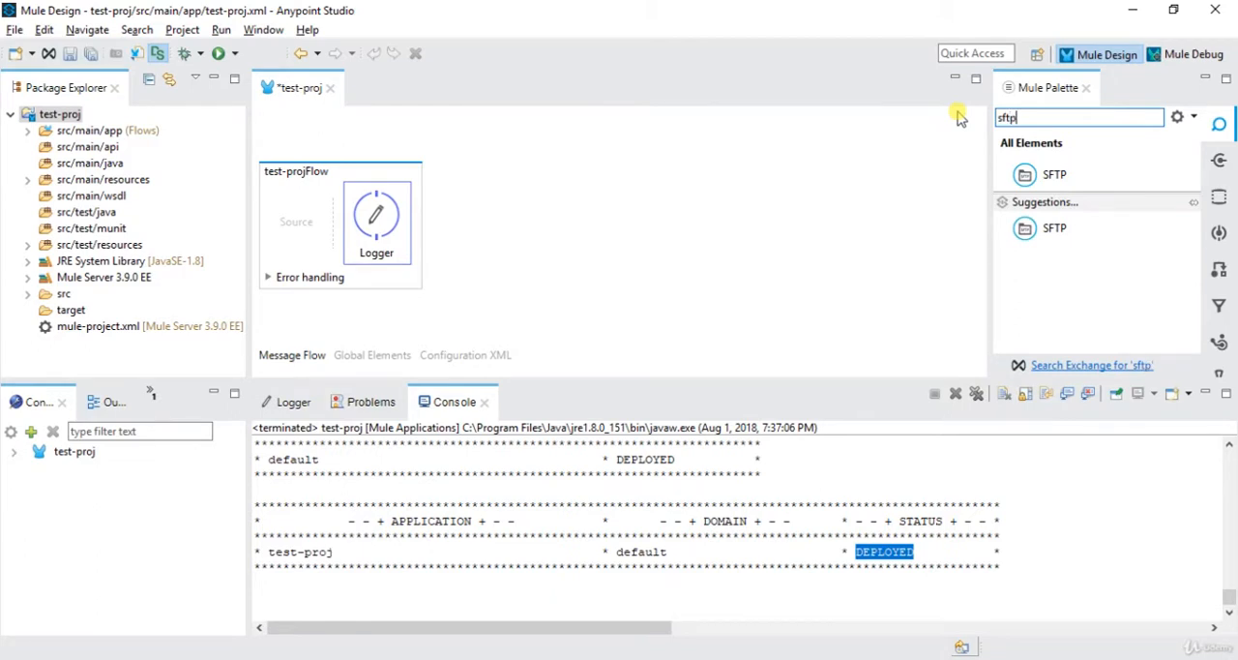
left_click_drag(1055, 174, 414, 218)
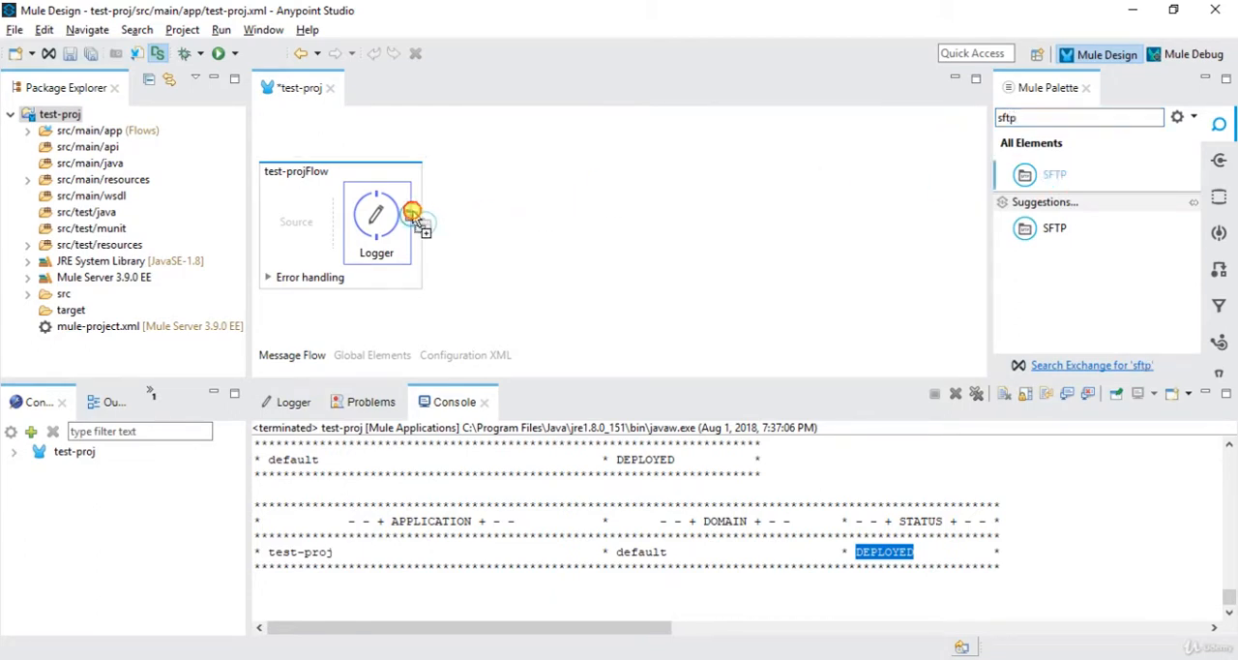
left_click_drag(1055, 174, 470, 217)
type("htt")
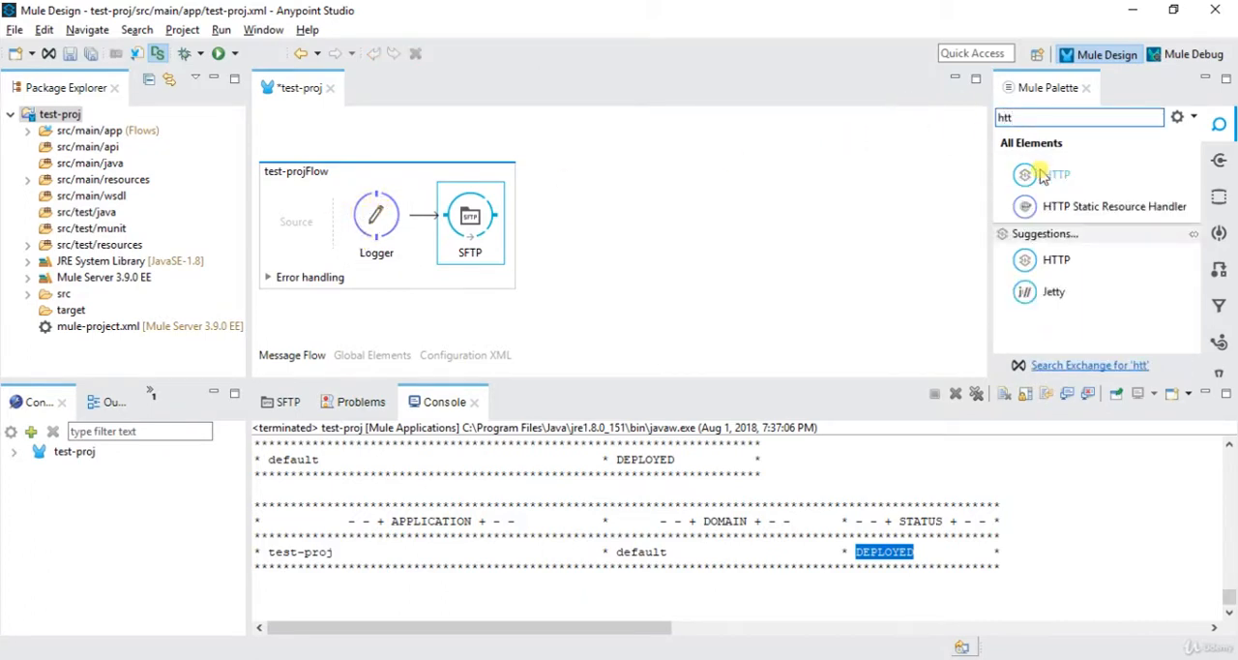
left_click_drag(1056, 174, 296, 212)
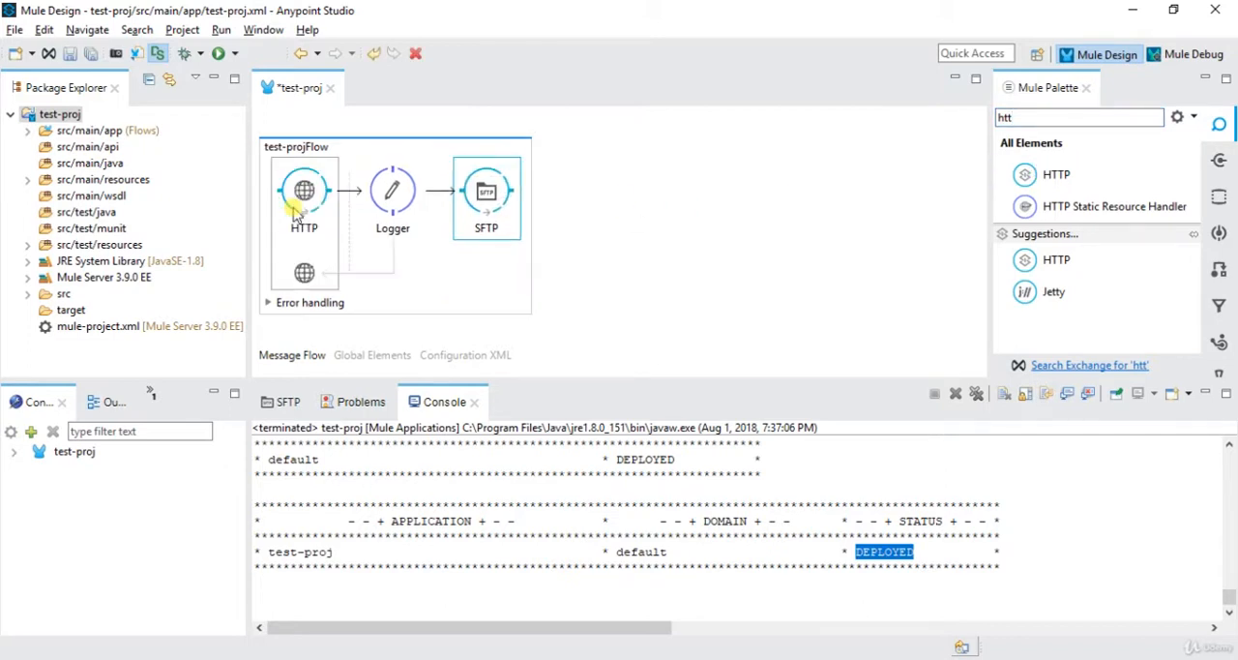
left_click(304, 191)
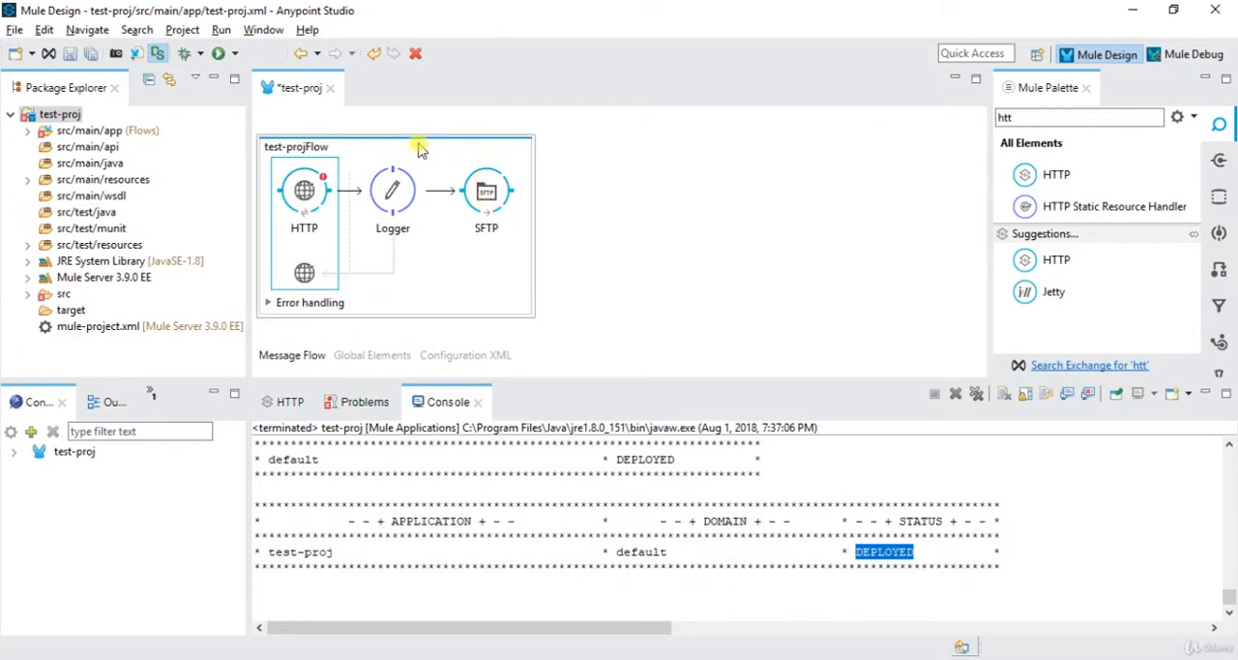
mouse_move(435, 162)
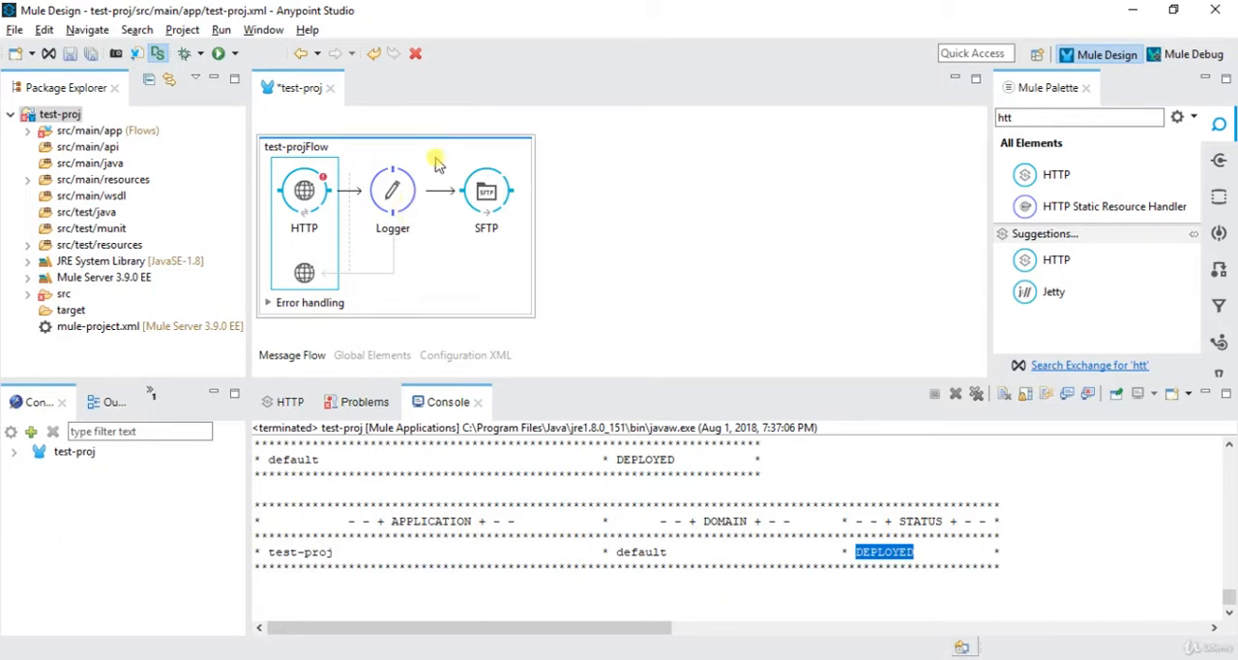
mouse_move(436, 147)
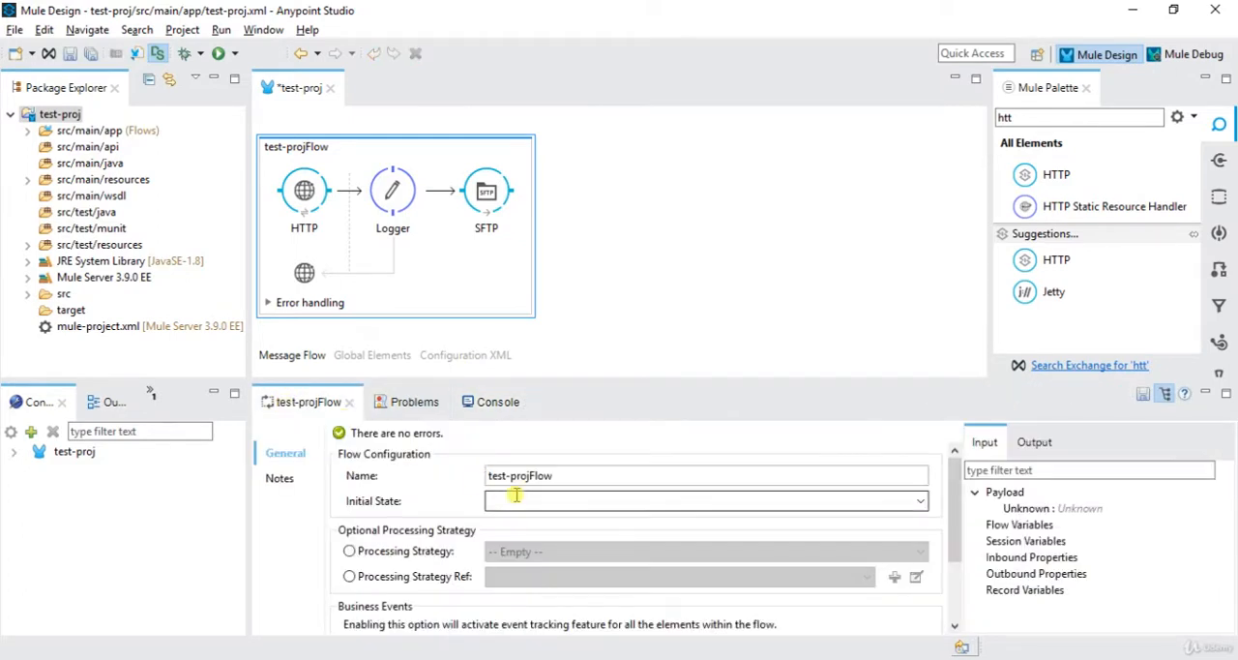
Enable a custom processing strategy, trying synchronous before settling on asynchronous.
left_click(349, 550)
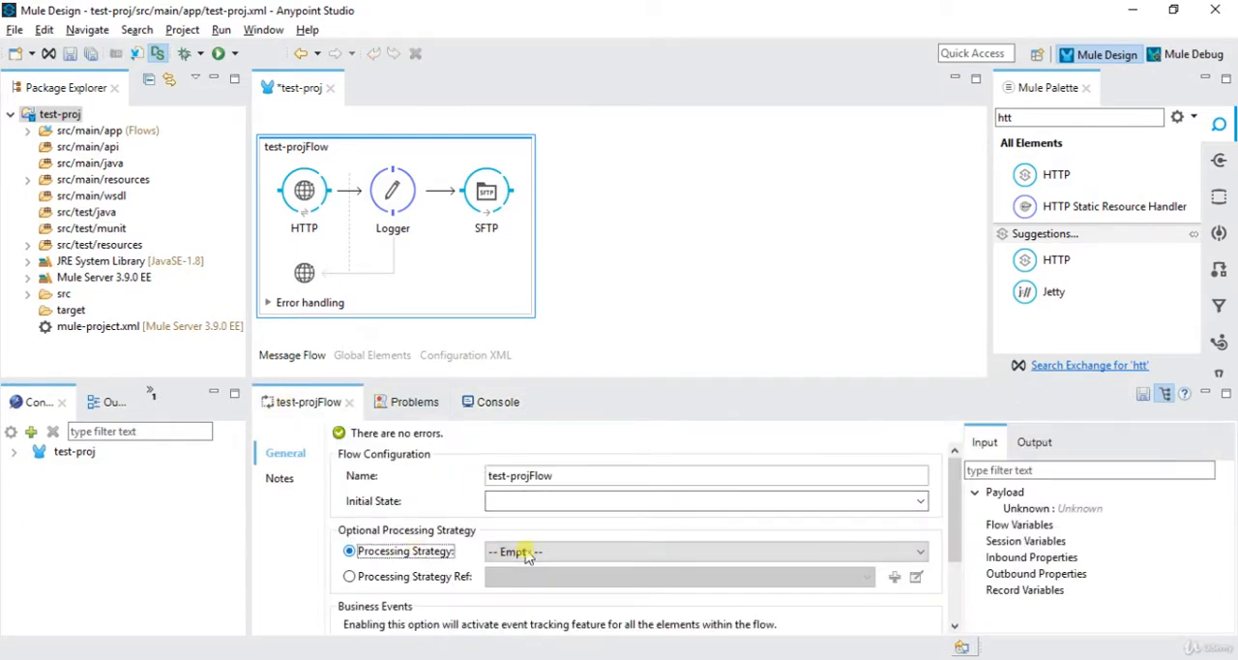
left_click(917, 551)
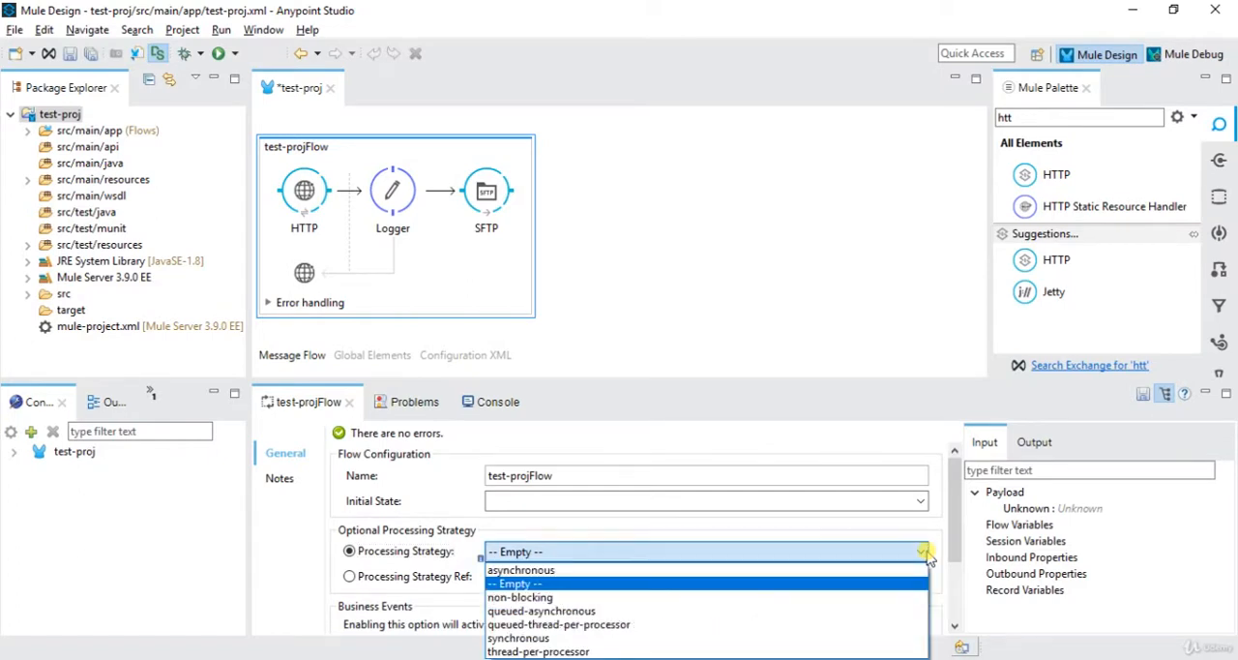
mouse_move(740, 576)
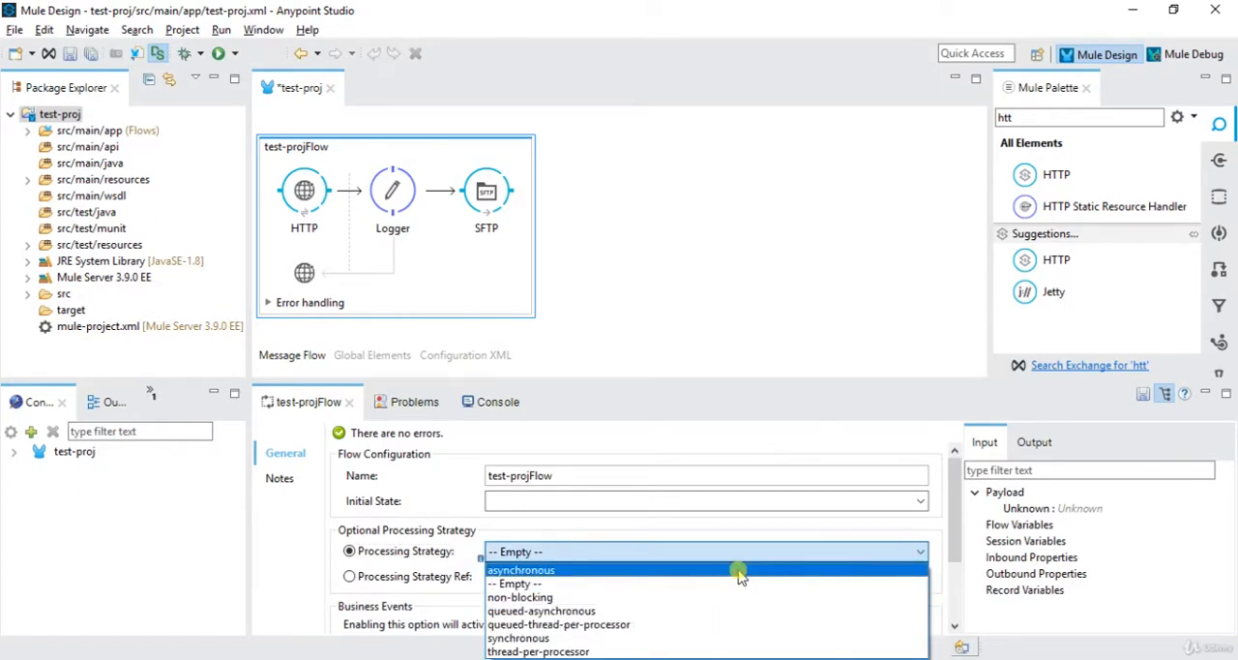
scroll("down", 3)
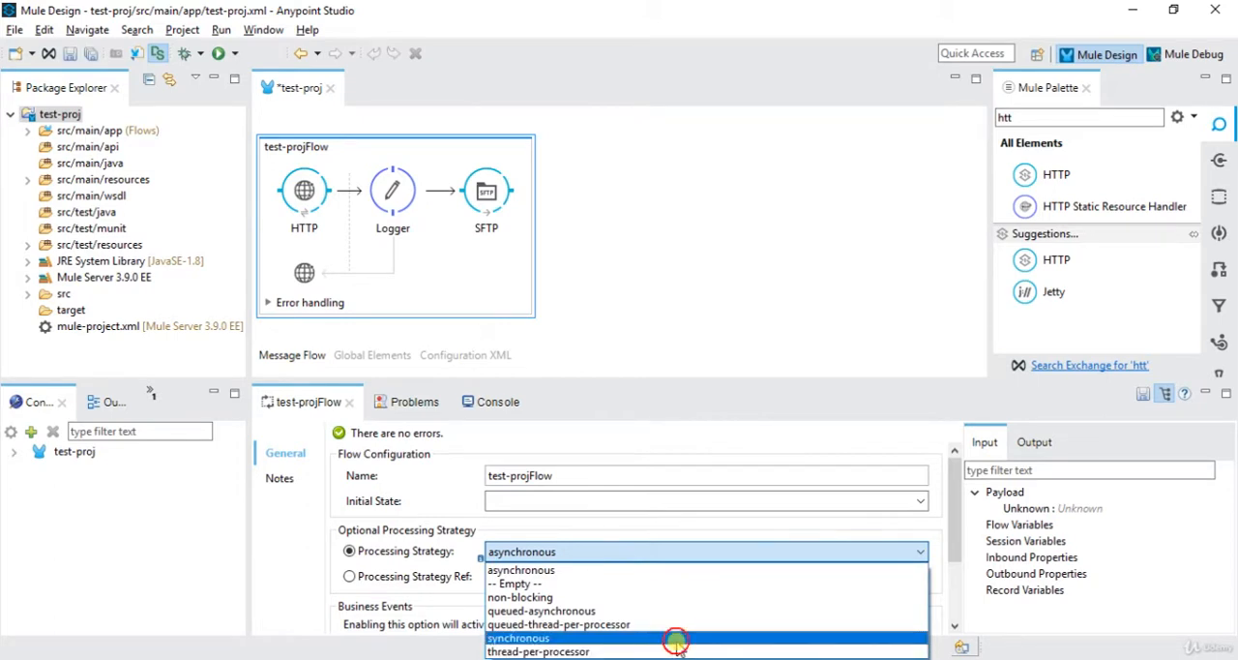
left_click(518, 638)
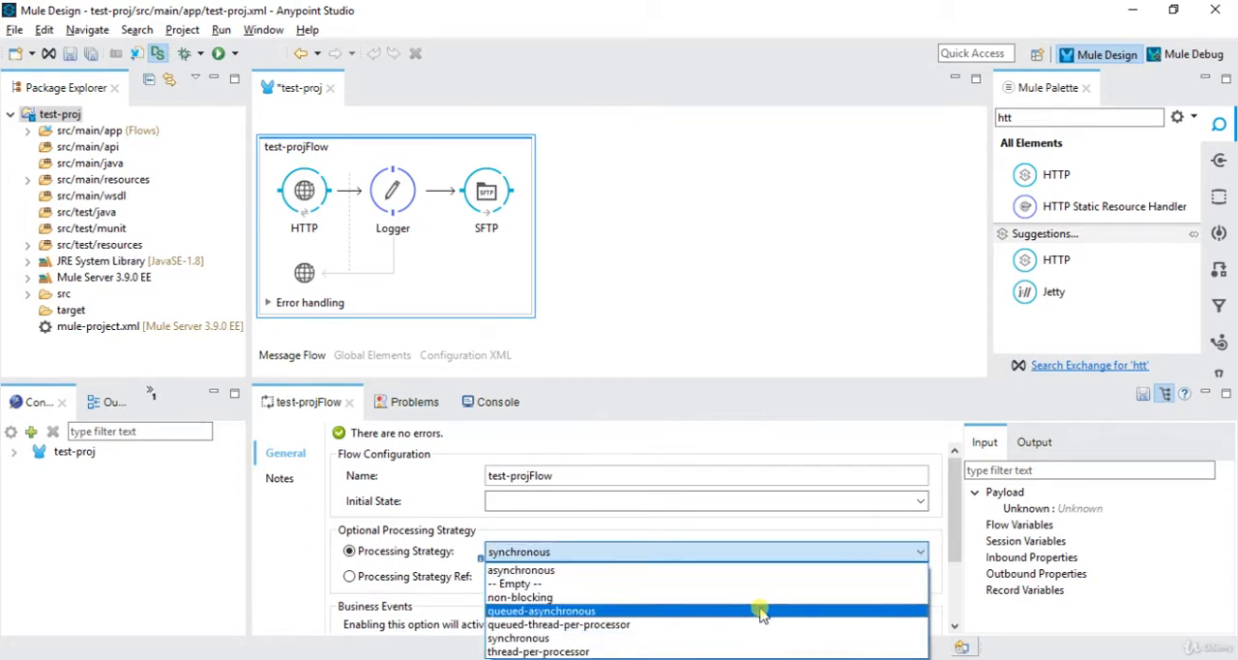
mouse_move(719, 624)
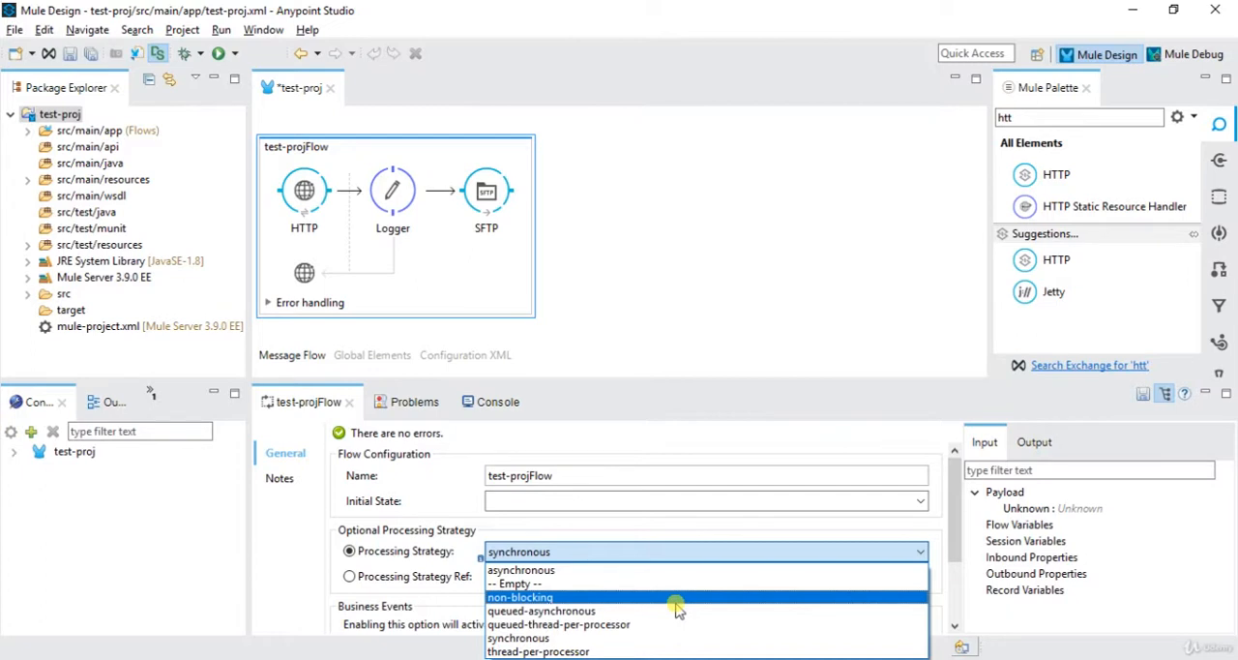
mouse_move(639, 569)
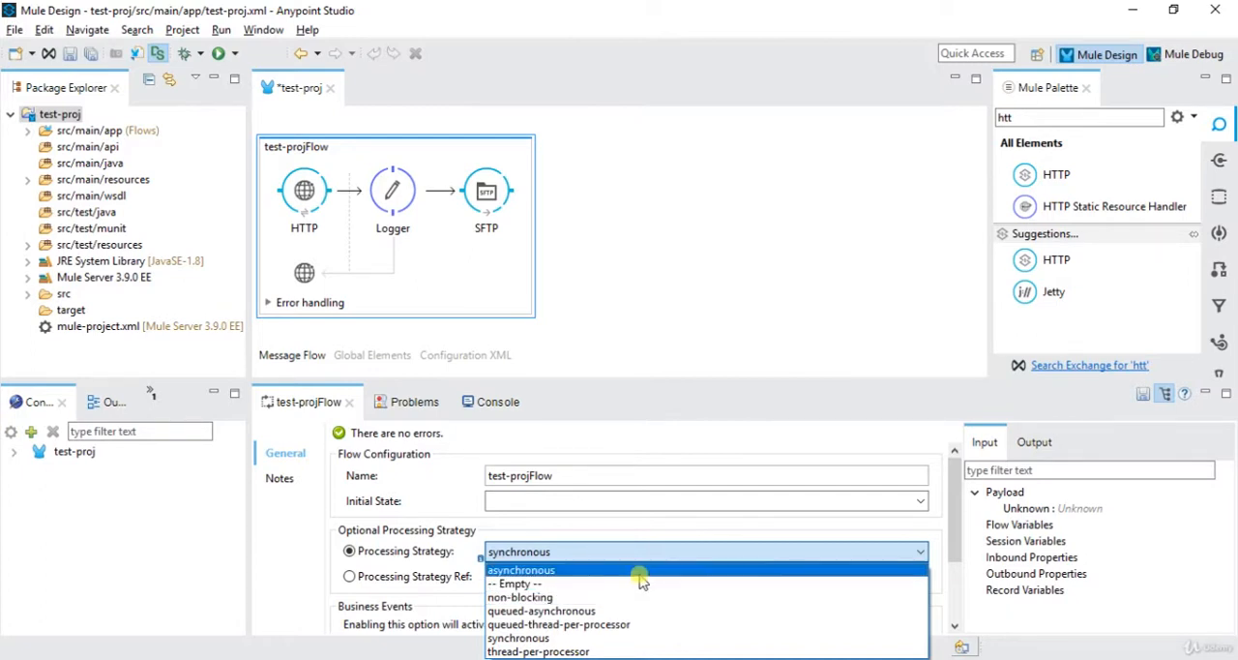
left_click(521, 569)
type("e")
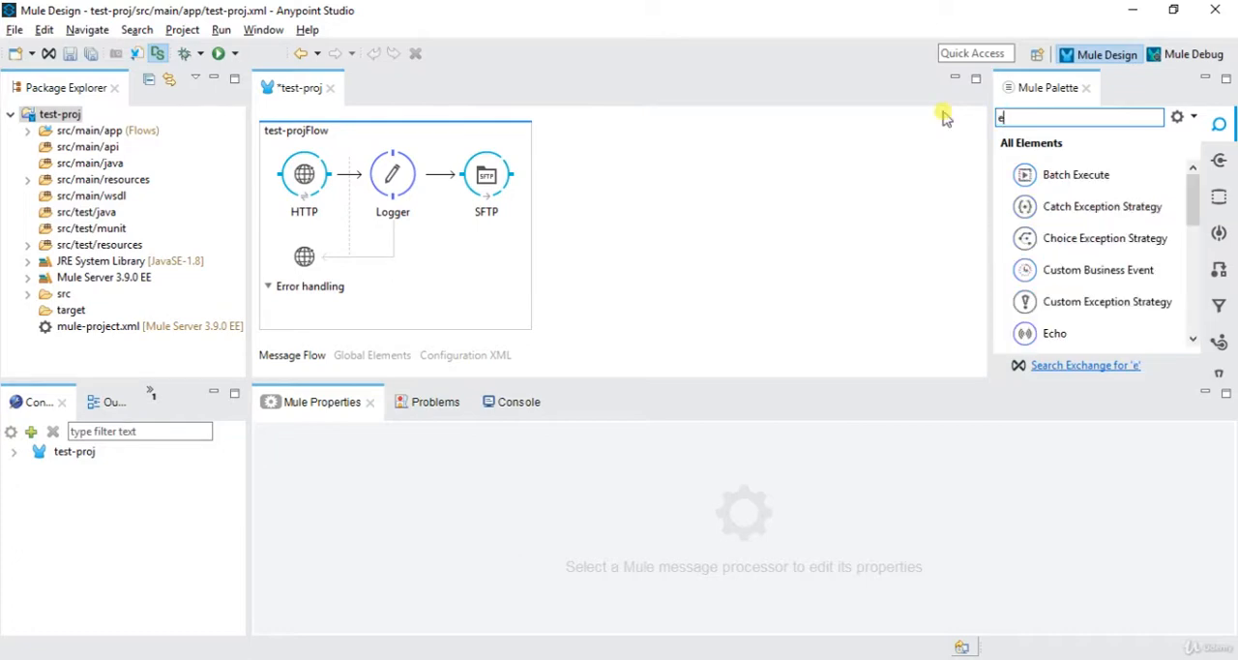
Search 'xcep' and select the new Catch Exception Strategy in error handling.
type("xcep")
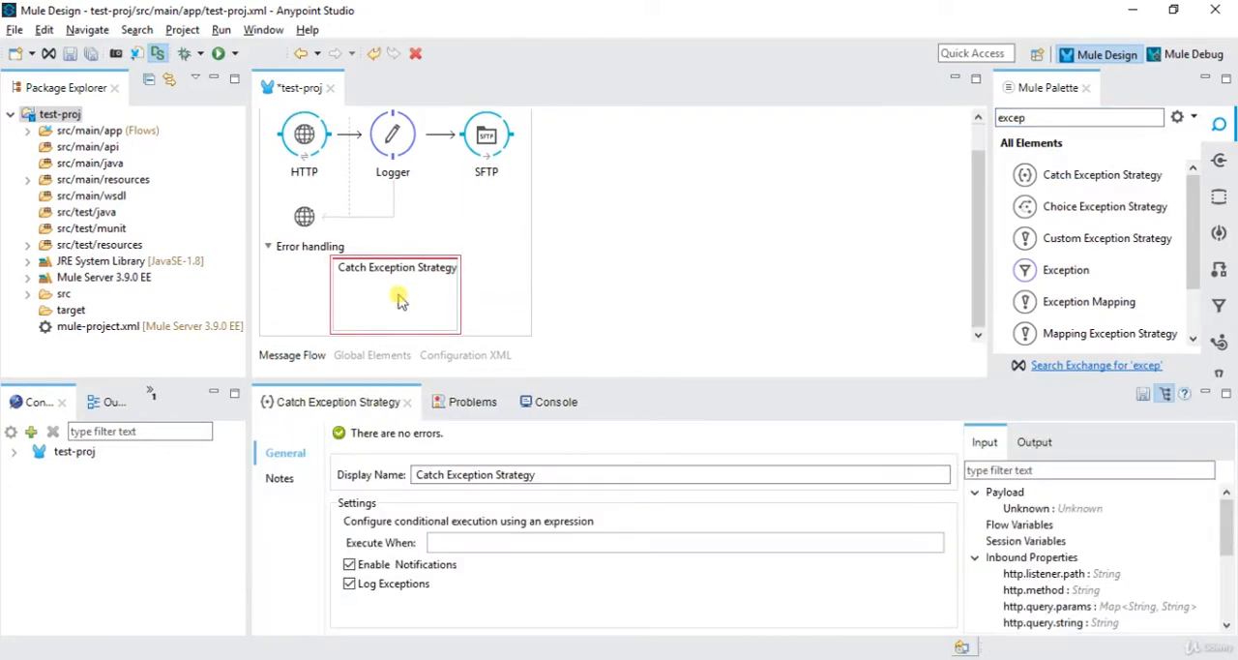
left_click(685, 542)
type("lo")
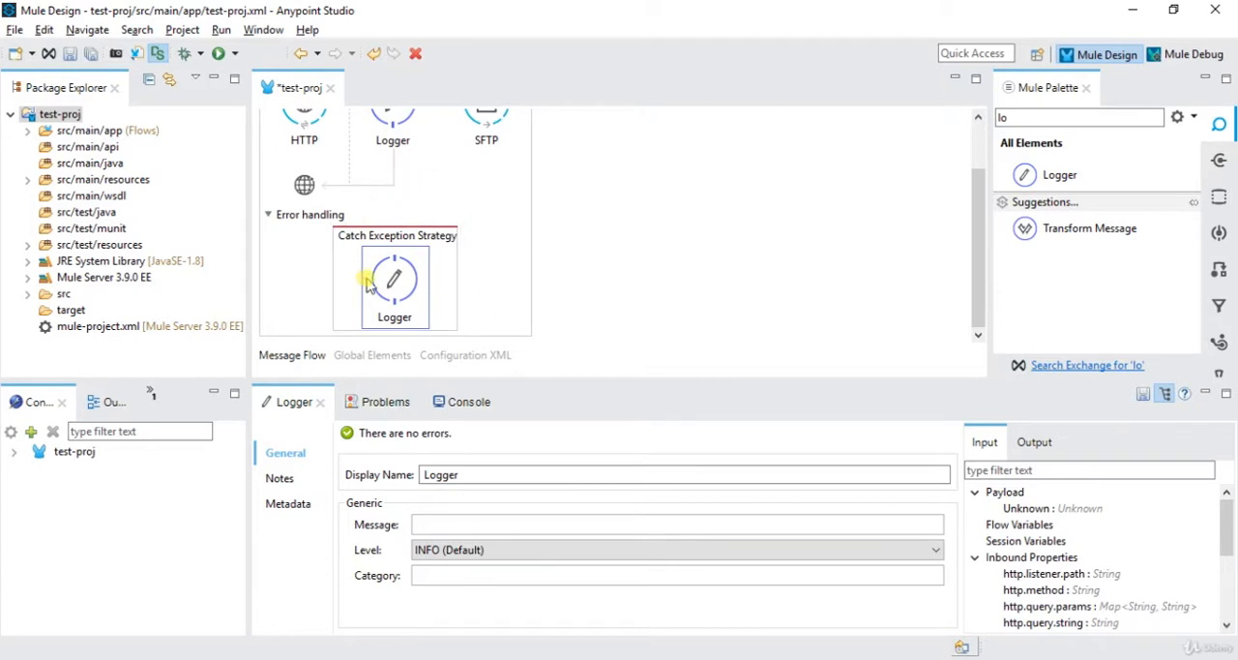
mouse_move(407, 290)
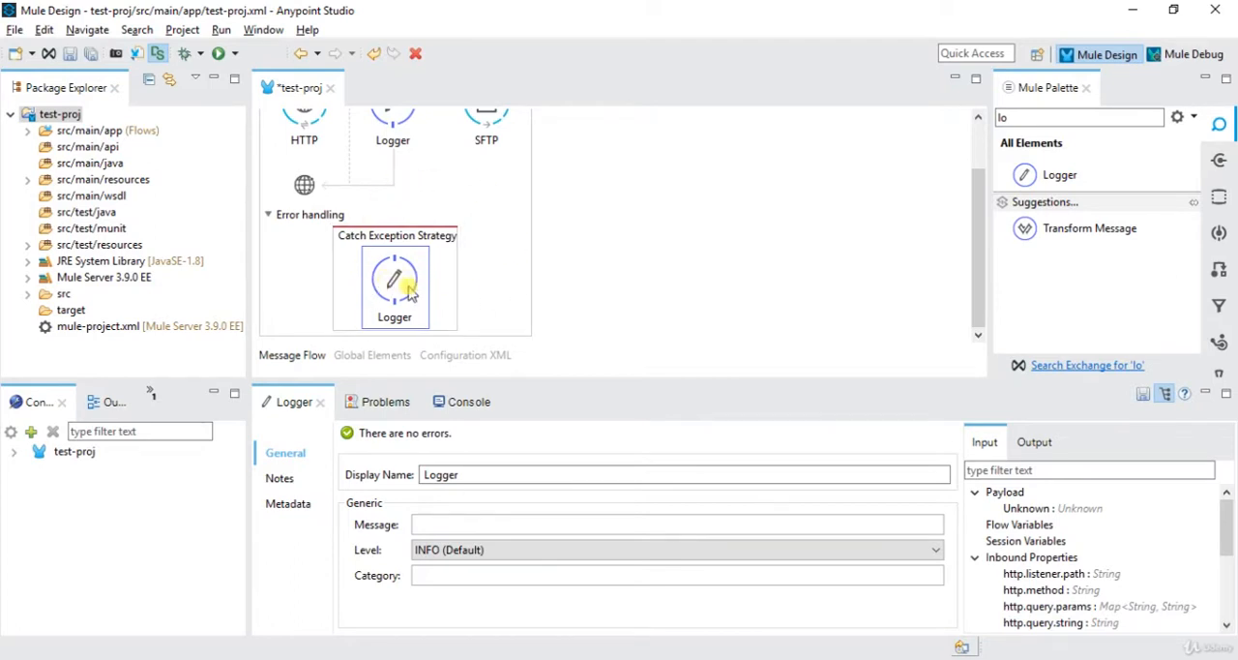
scroll("up", 3)
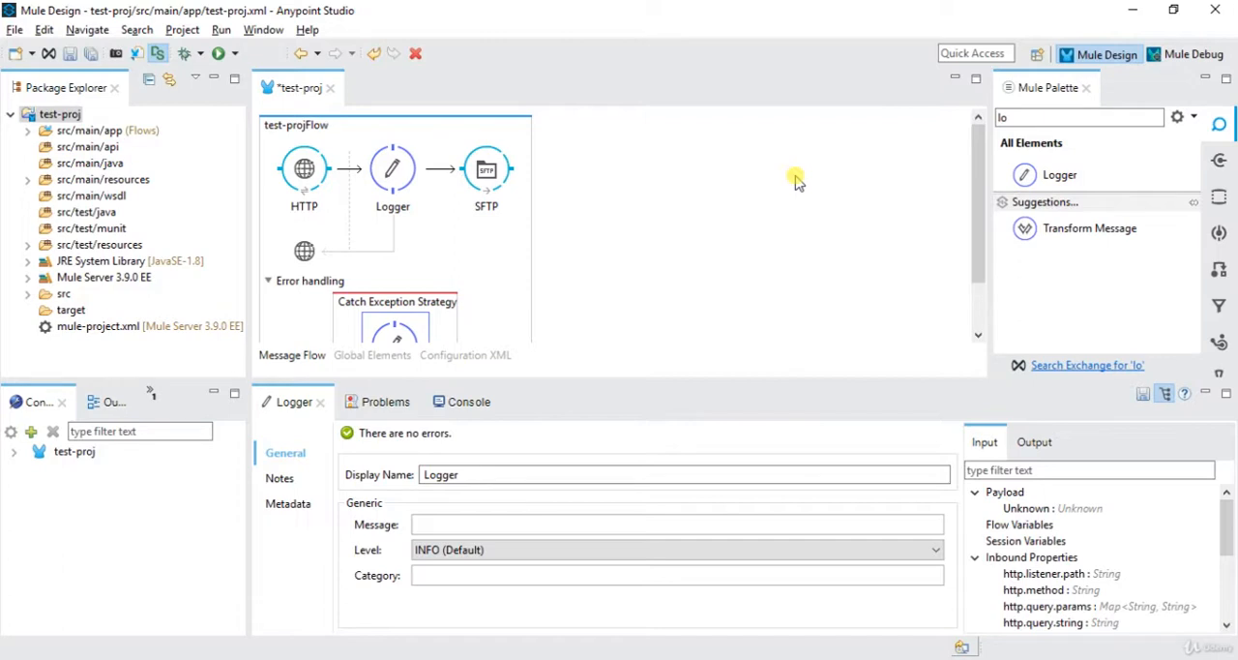
mouse_move(1039, 131)
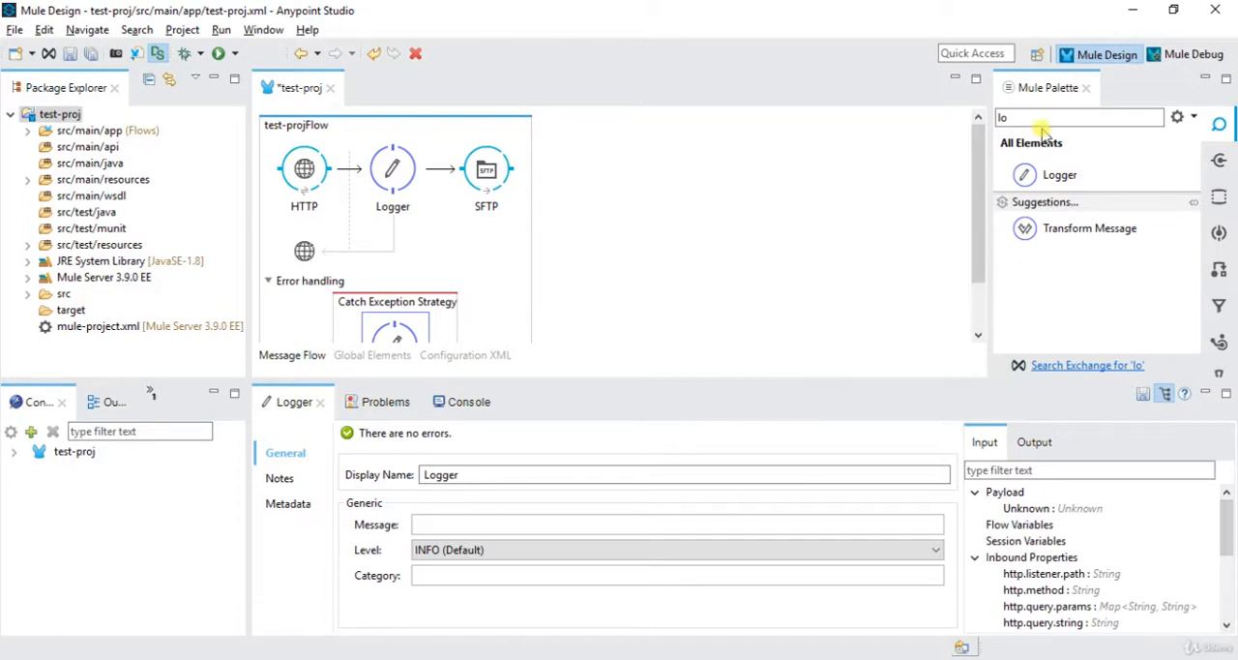
mouse_move(1016, 147)
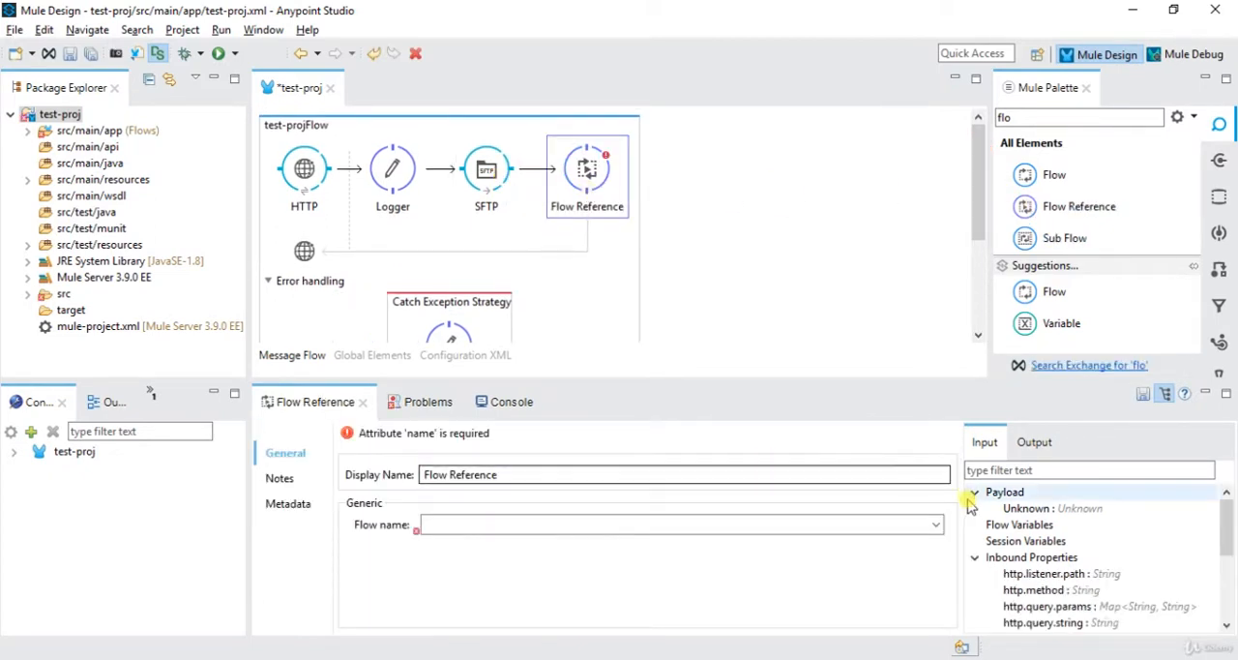
Point the Flow Reference at test-projFlow1 and scroll to view that second flow.
left_click(932, 525)
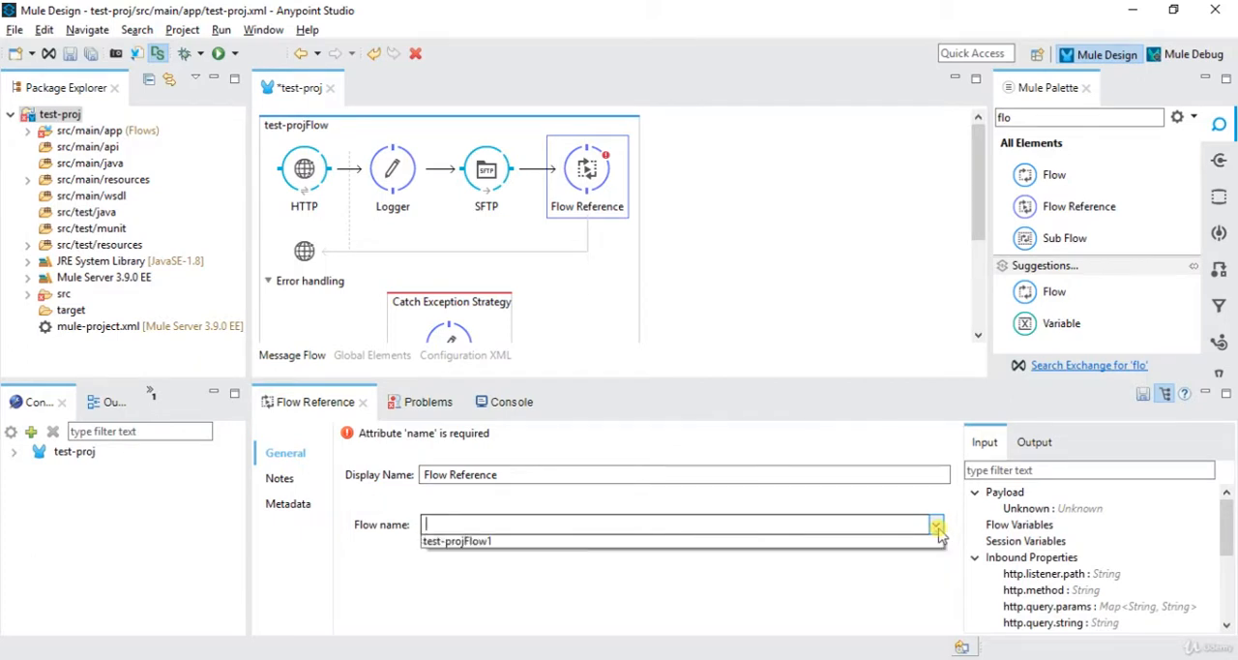
left_click(462, 540)
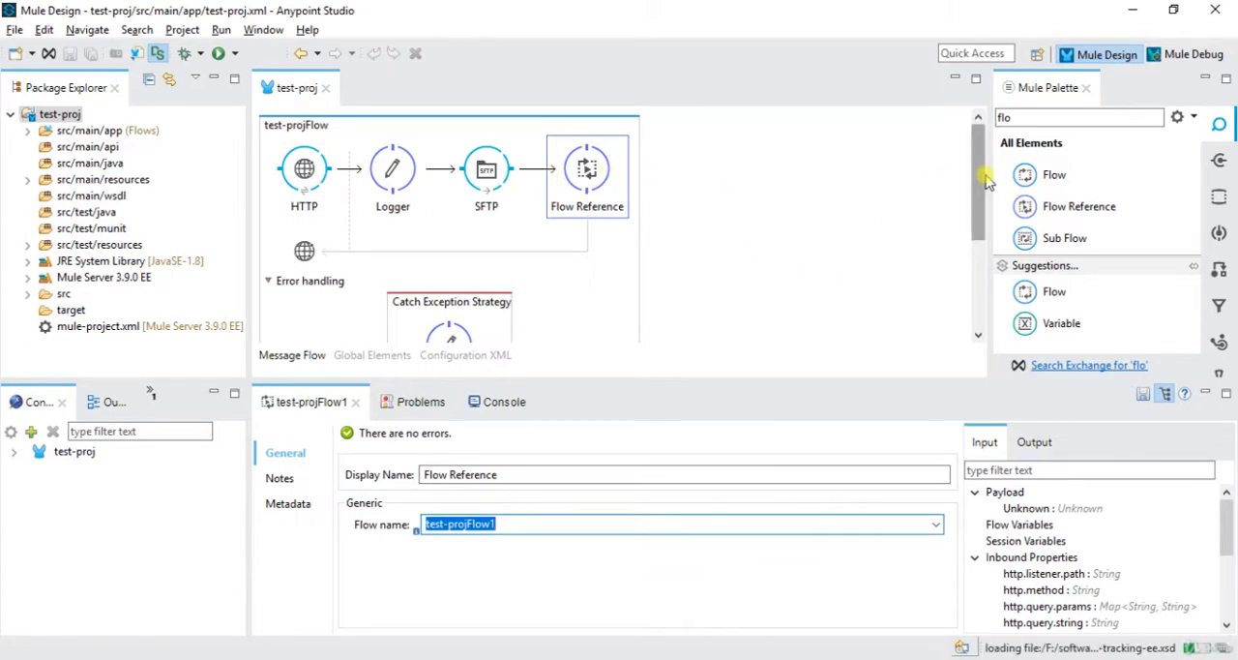
scroll("down", 3)
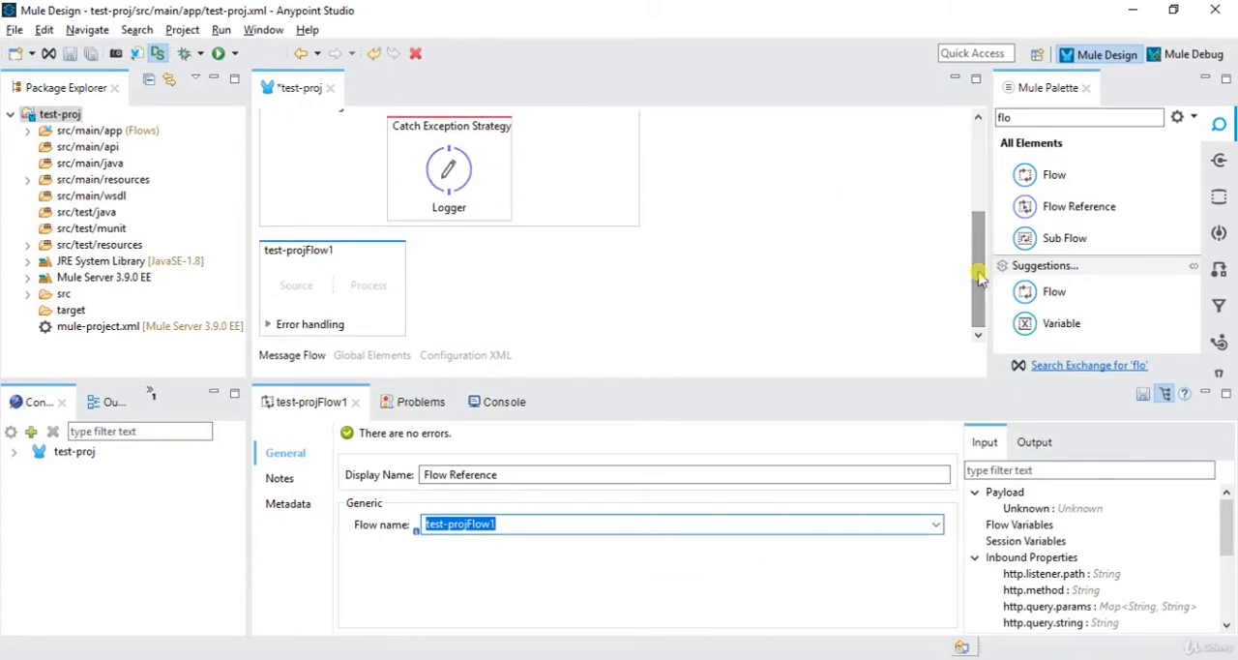
mouse_move(457, 298)
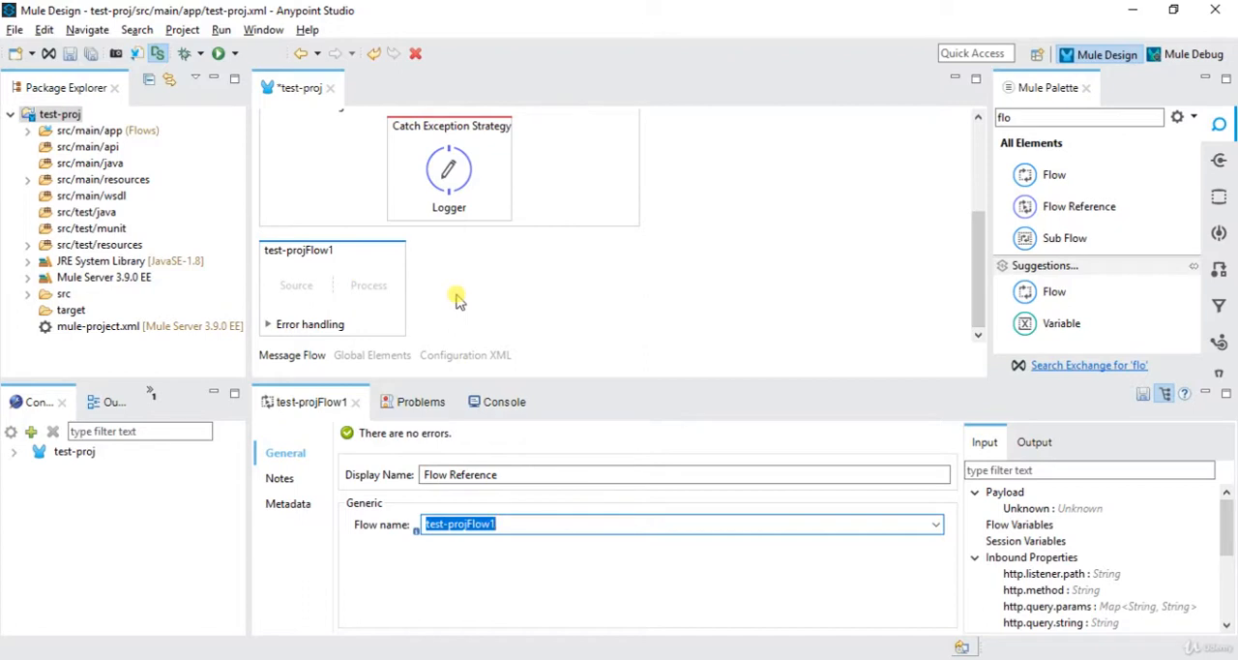
mouse_move(267, 321)
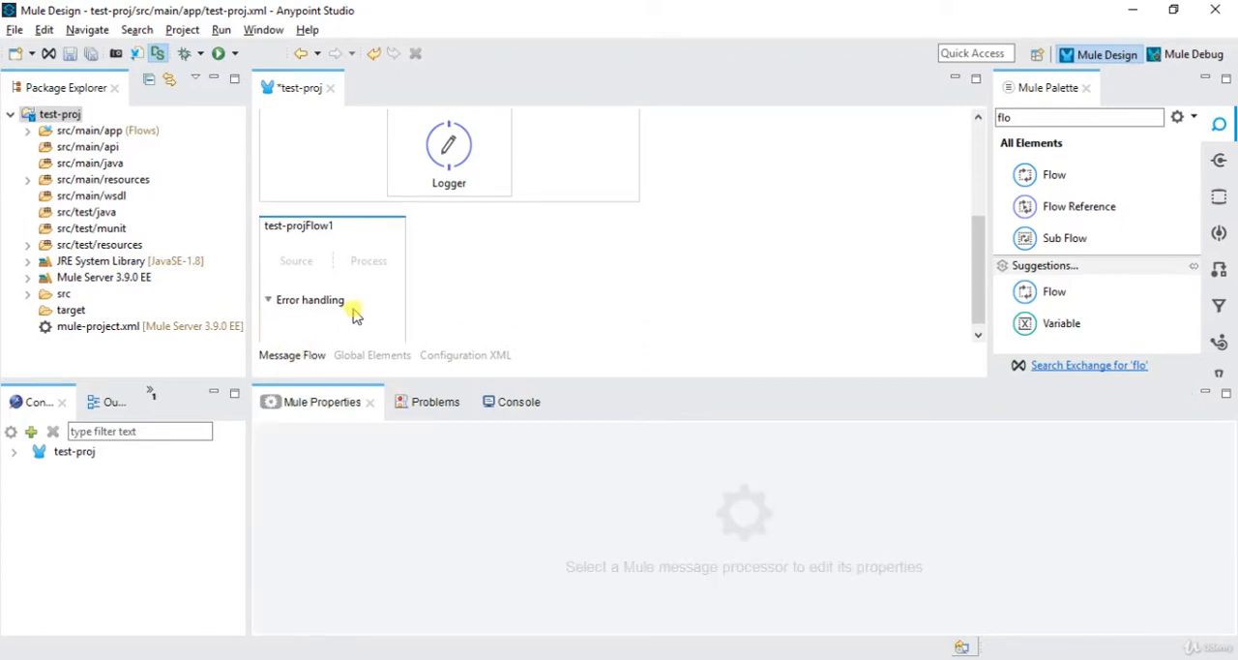
mouse_move(845, 280)
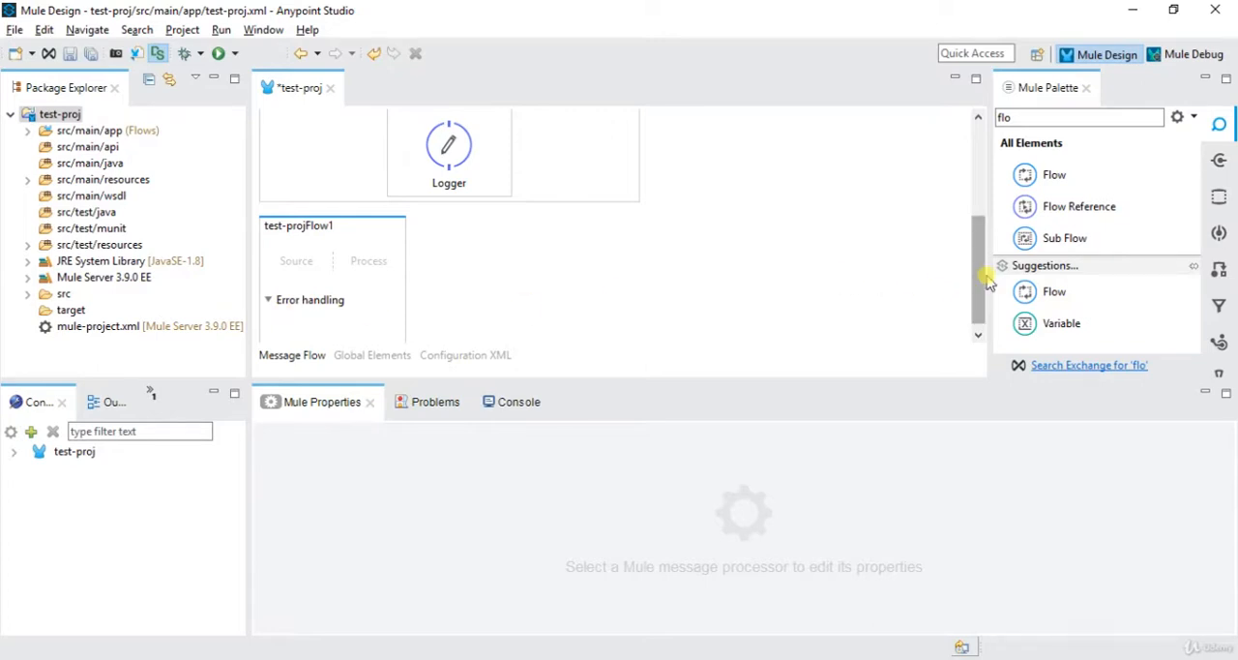
scroll("up", 3)
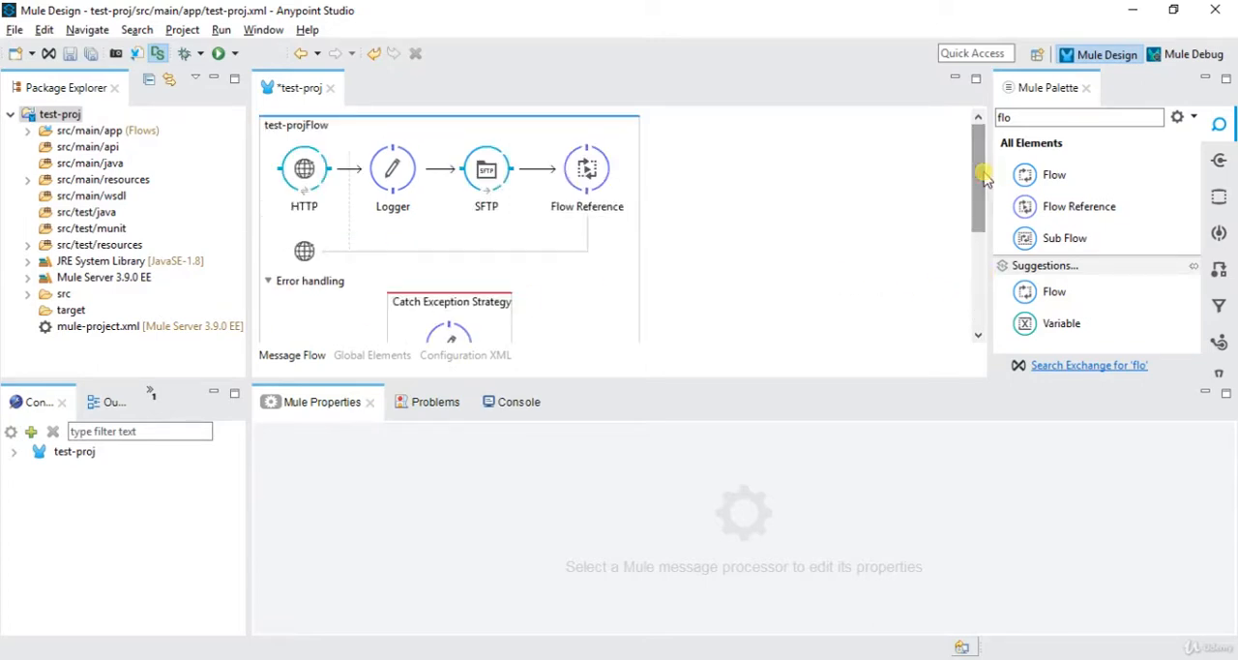